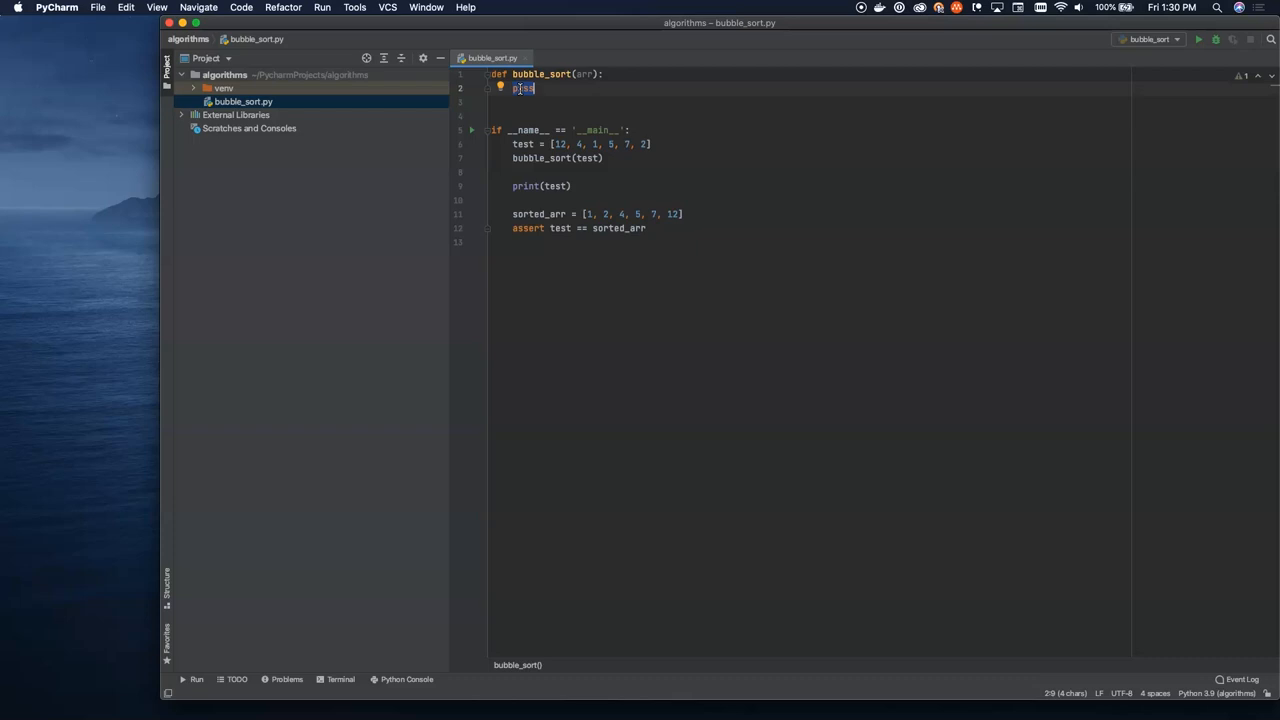
Step: Replace pass with 'for i in range(len(arr)):' and nested 'for j in range(len(arr) - 1):'
text(for i in range()
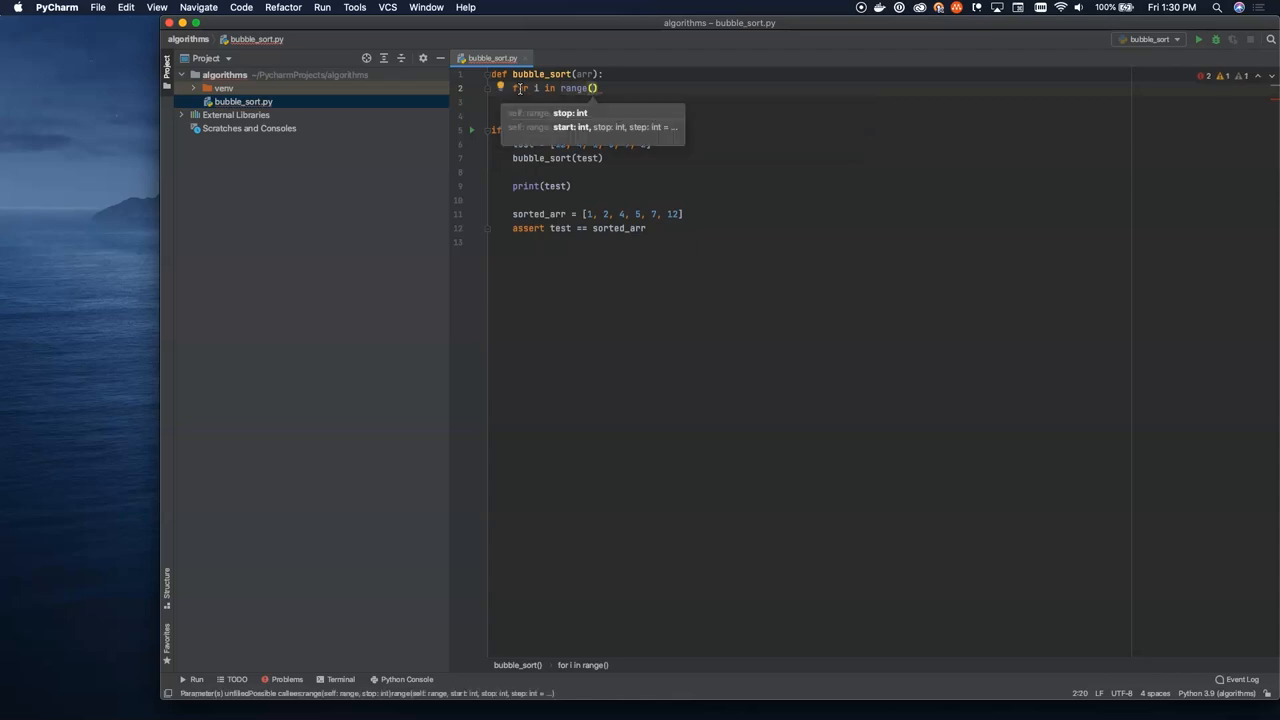
text(len(arr))
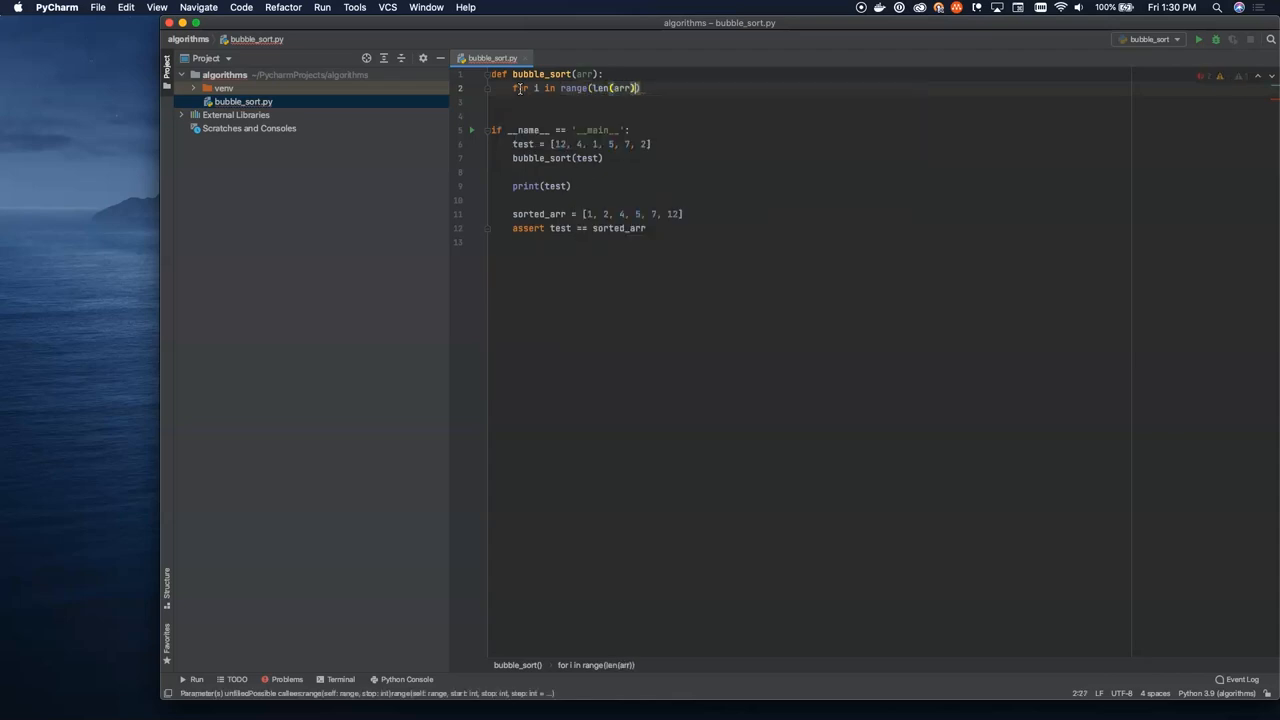
text(:)
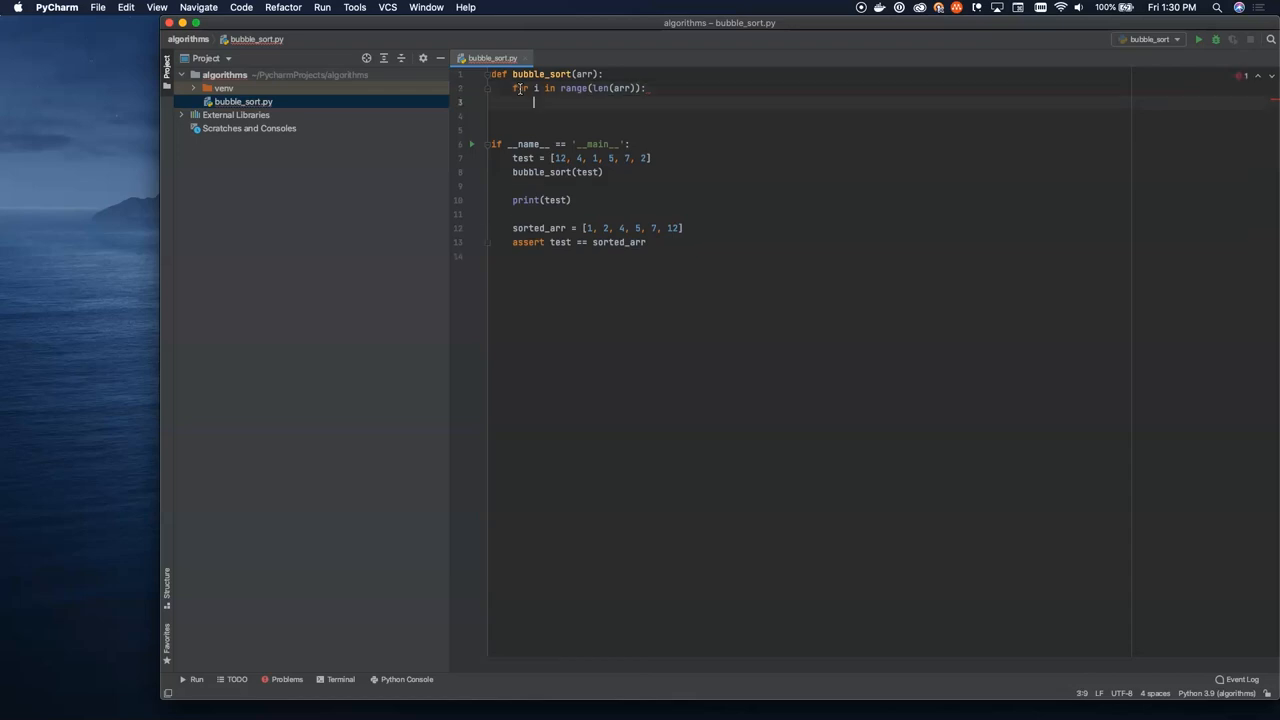
text(for j in)
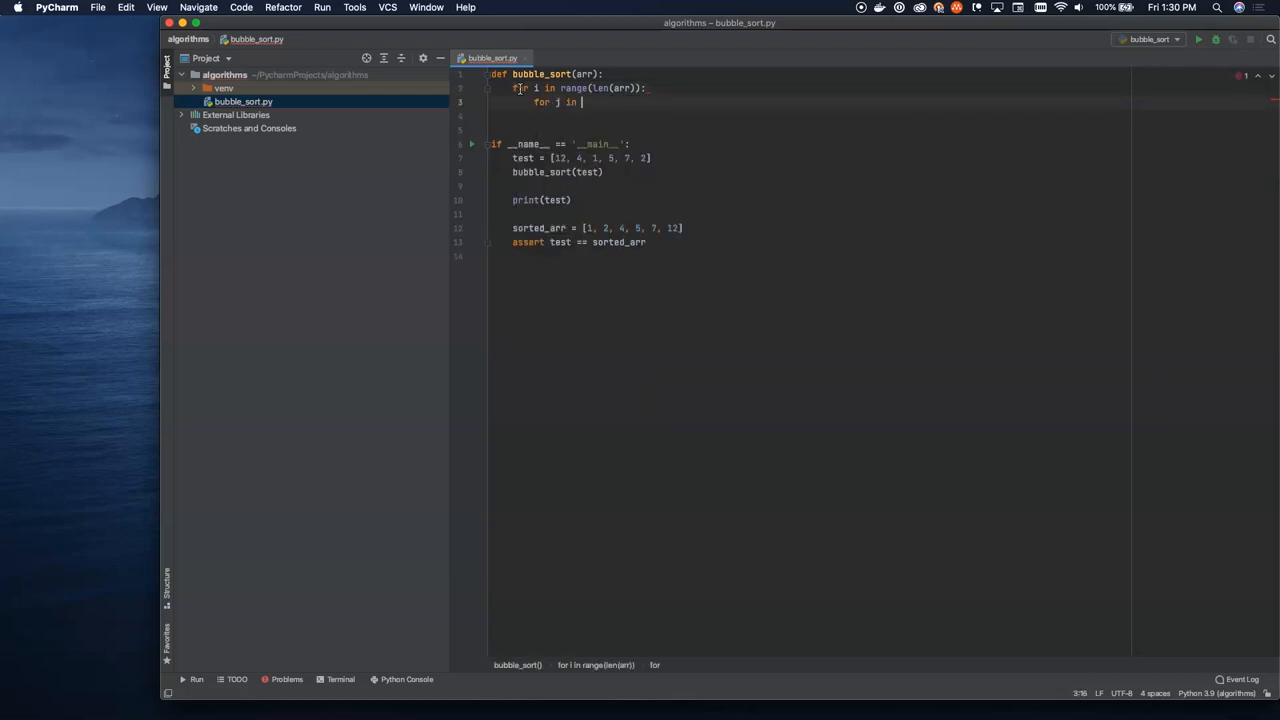
text(range())
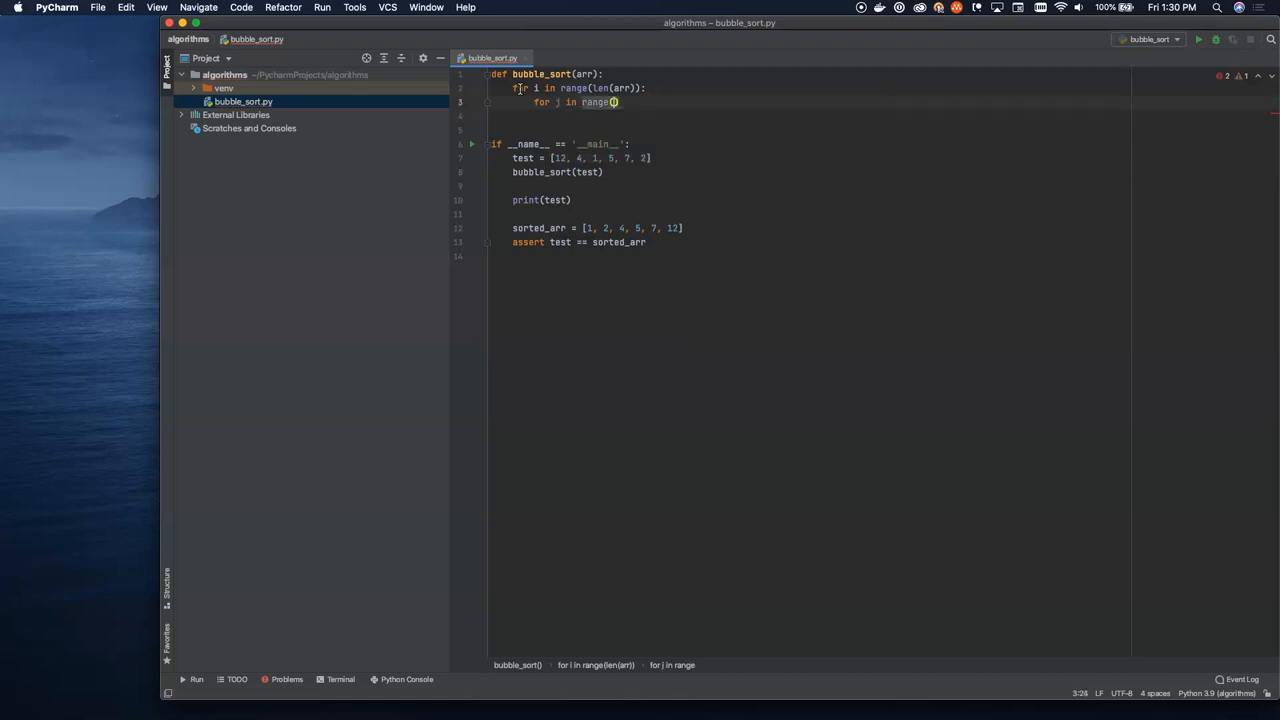
text(len(arr)
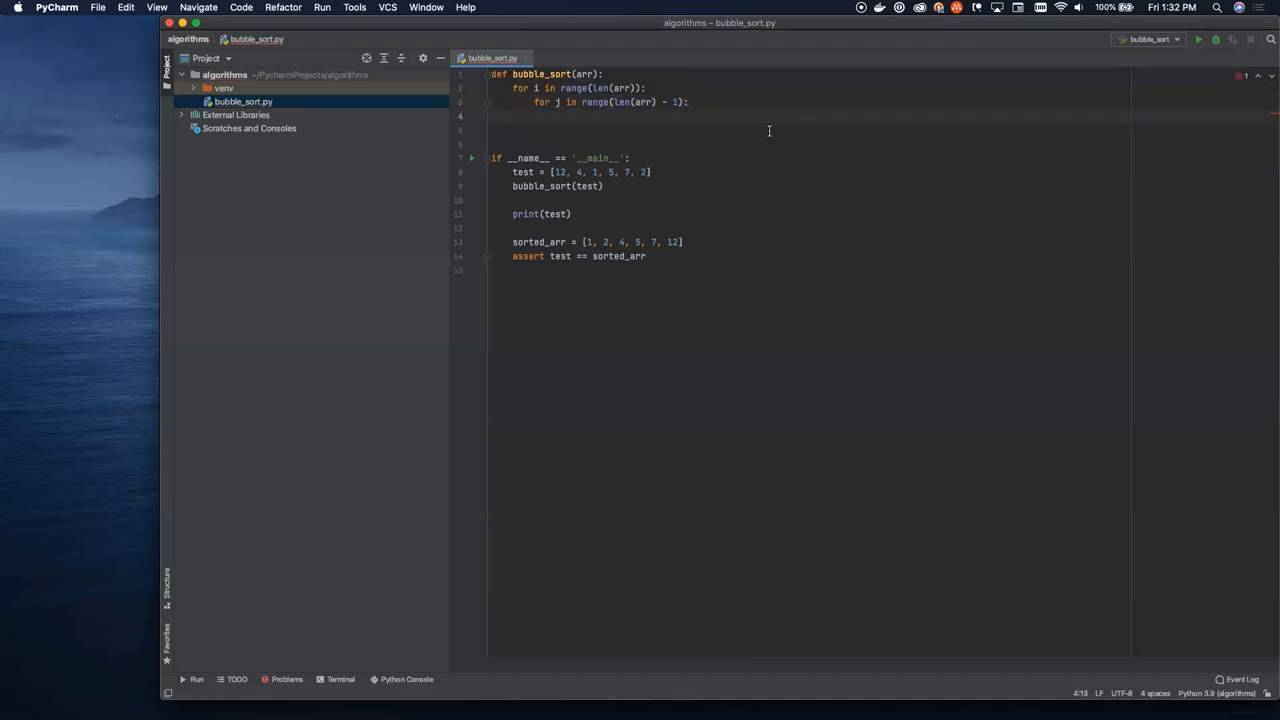
Step: Write 'if arr[j] > arr[j+1]:' inside the inner j loop
text(if)
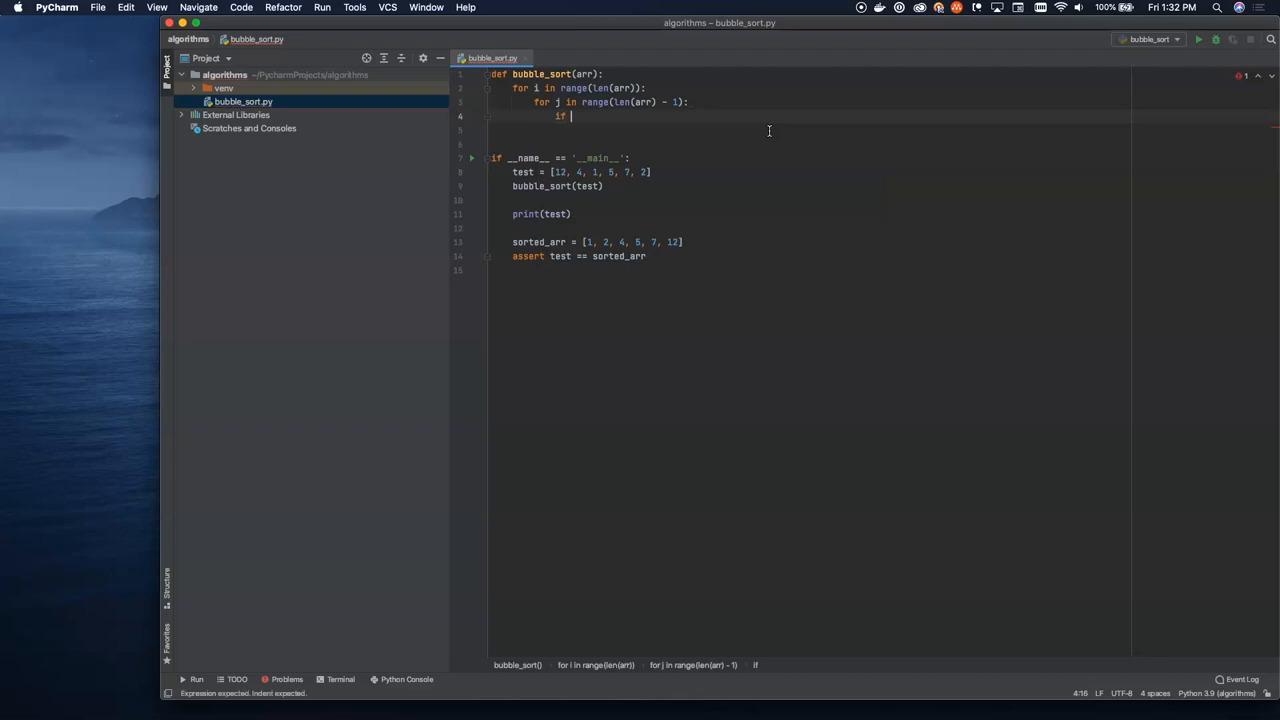
text(arr)
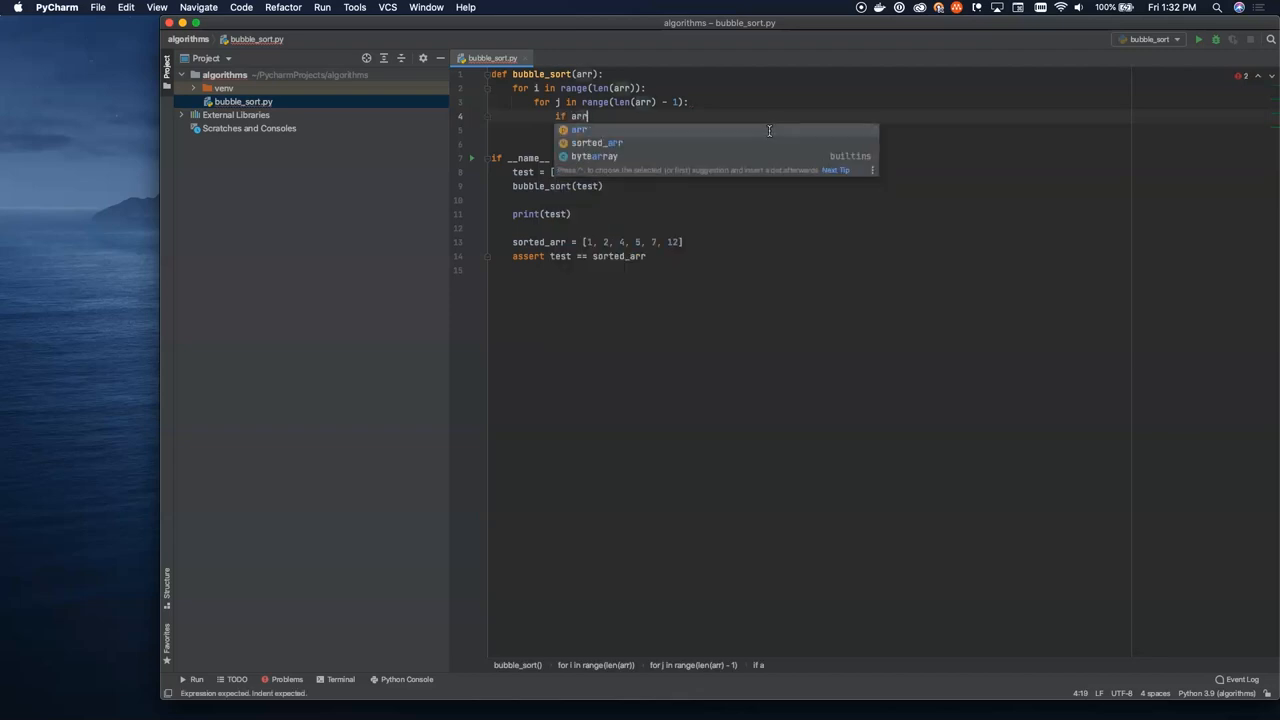
text([j] > a)
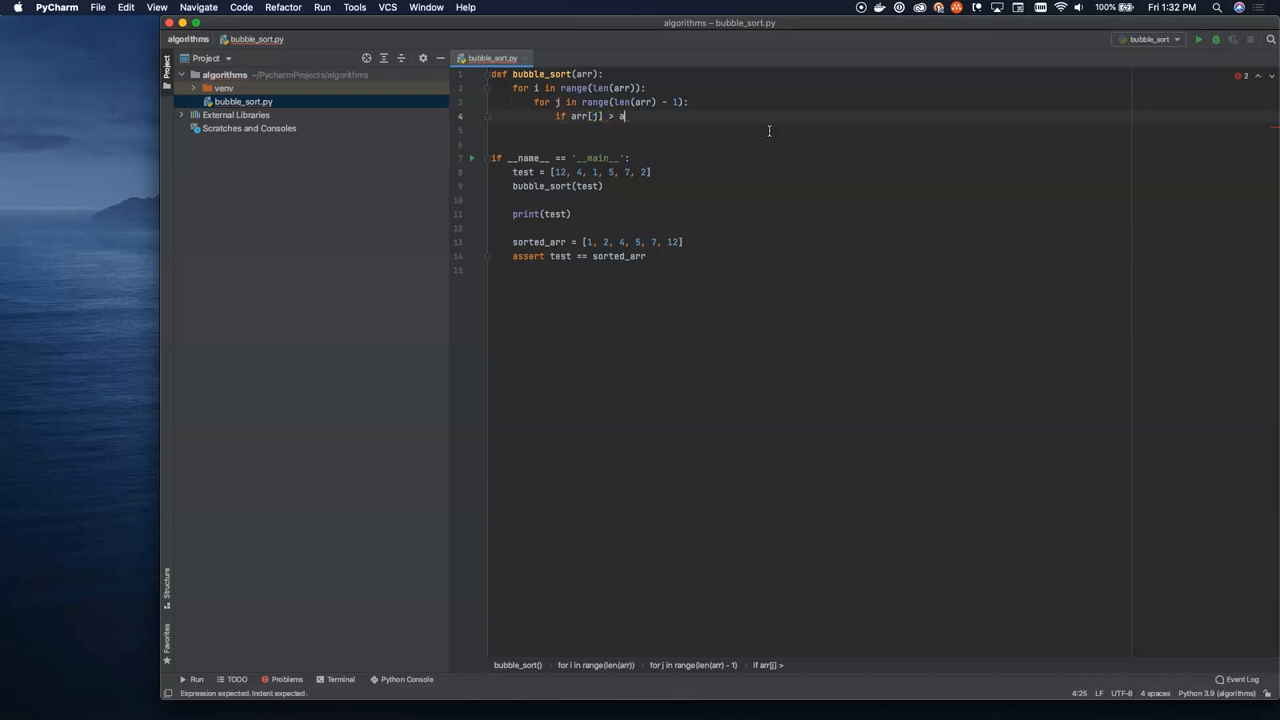
text(rr[j])
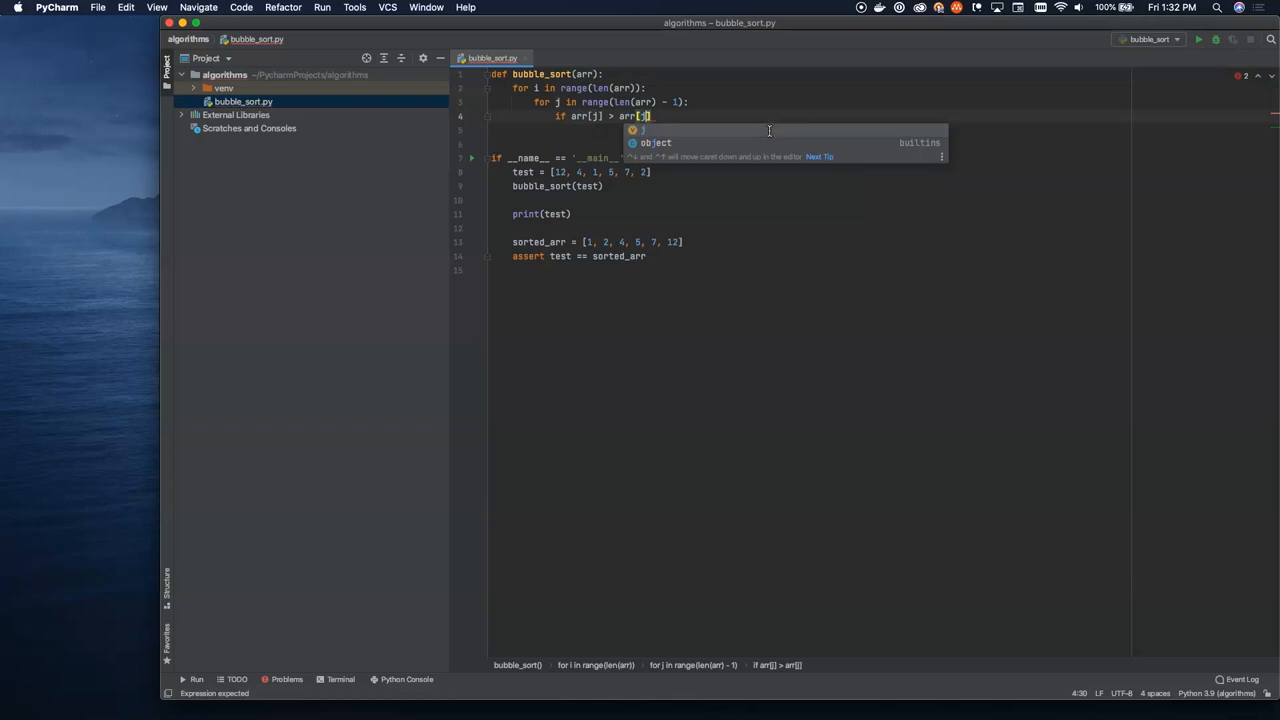
text(+1)
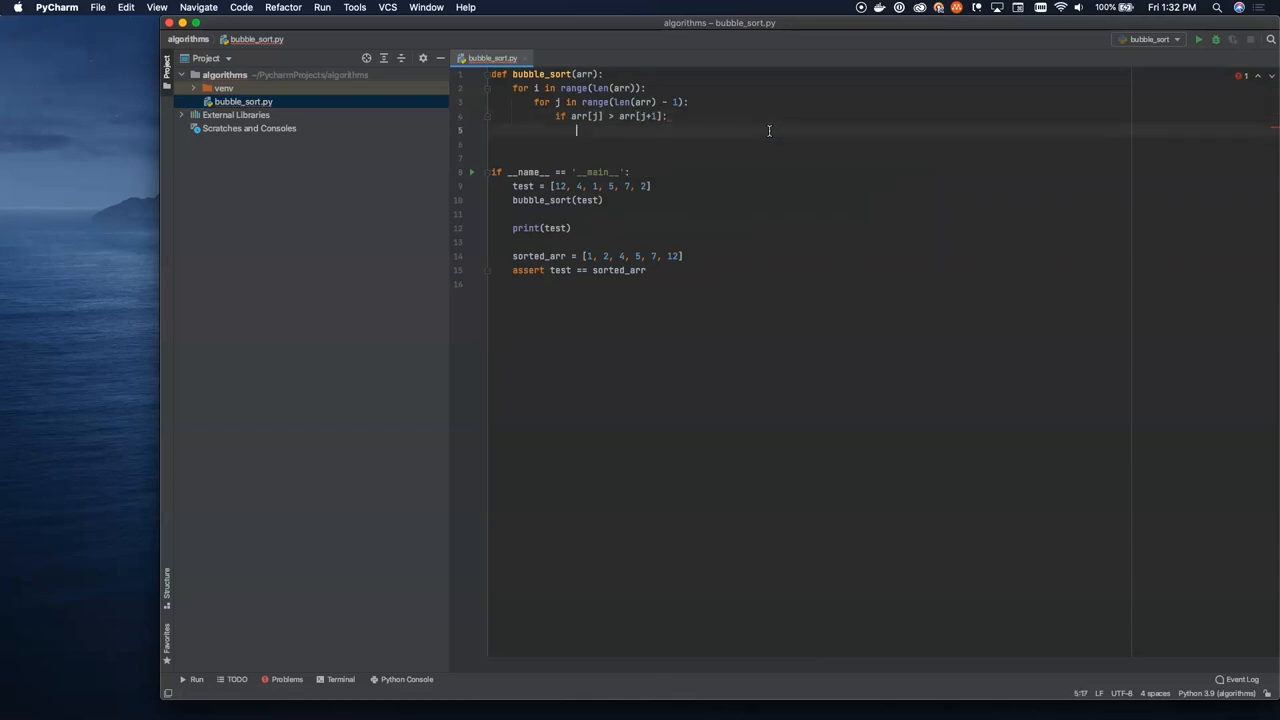
Step: Write the swap 'arr[j], arr[j+1] = arr[j+1], arr[j]' as the if body
text(arr)
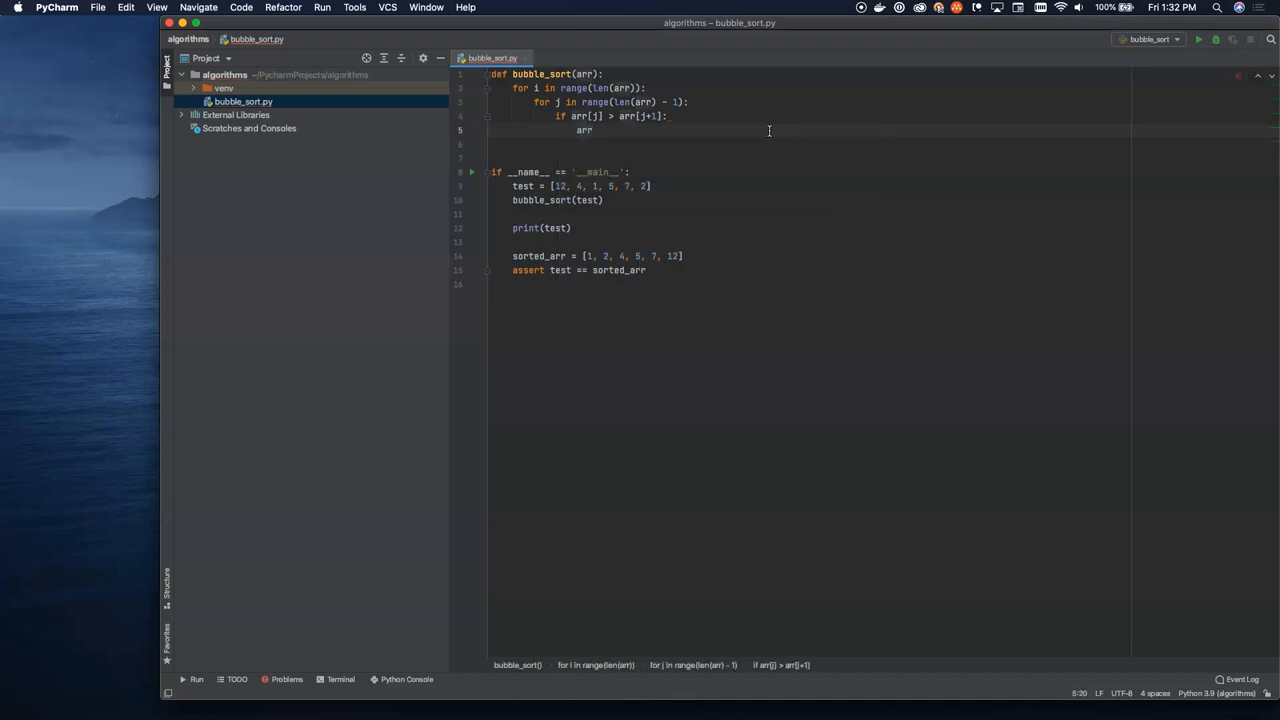
text([j], arr[j+1)
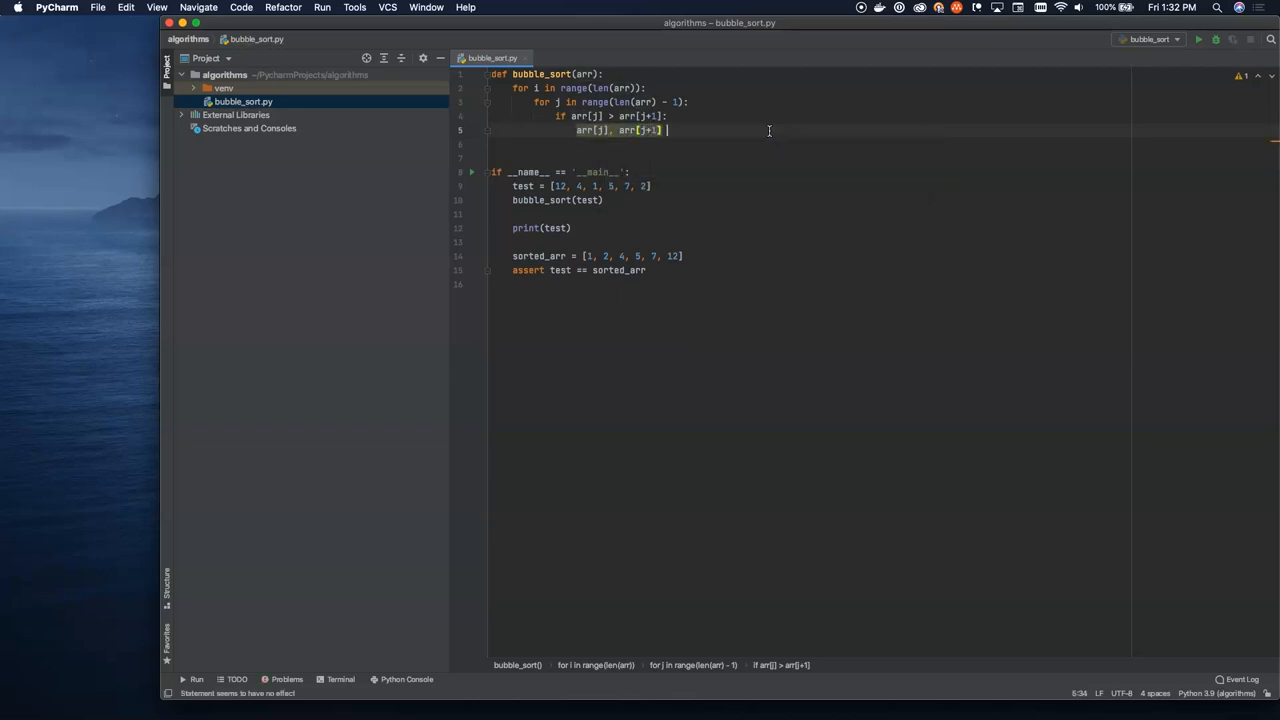
text(= arr[])
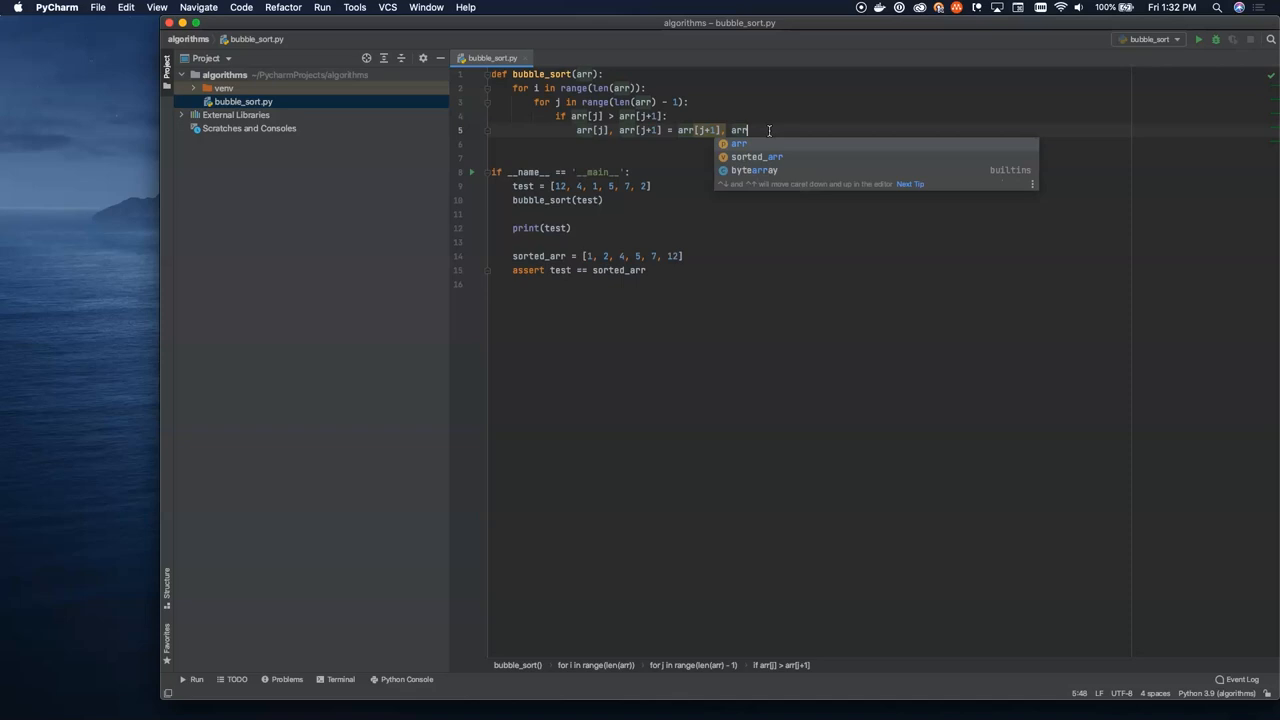
text([j])
click(809, 200)
text(#)
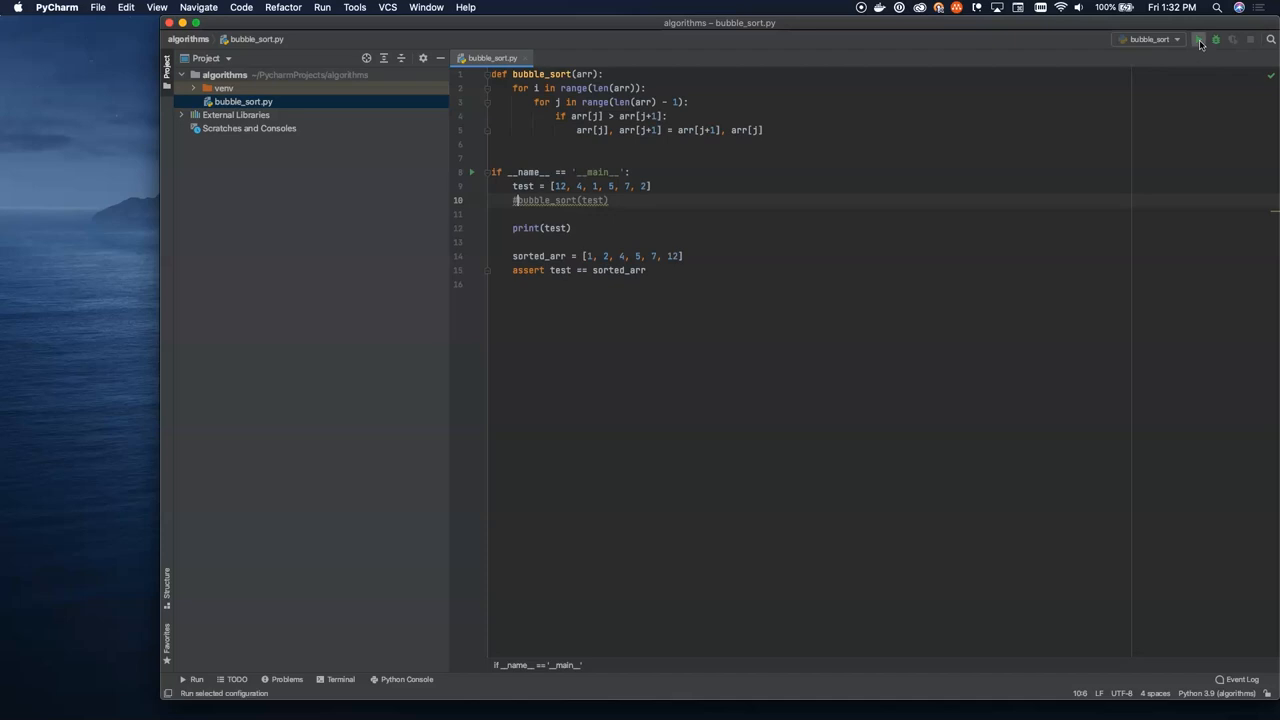
Step: Run the bubble_sort configuration from the toolbar Run button
click(1198, 39)
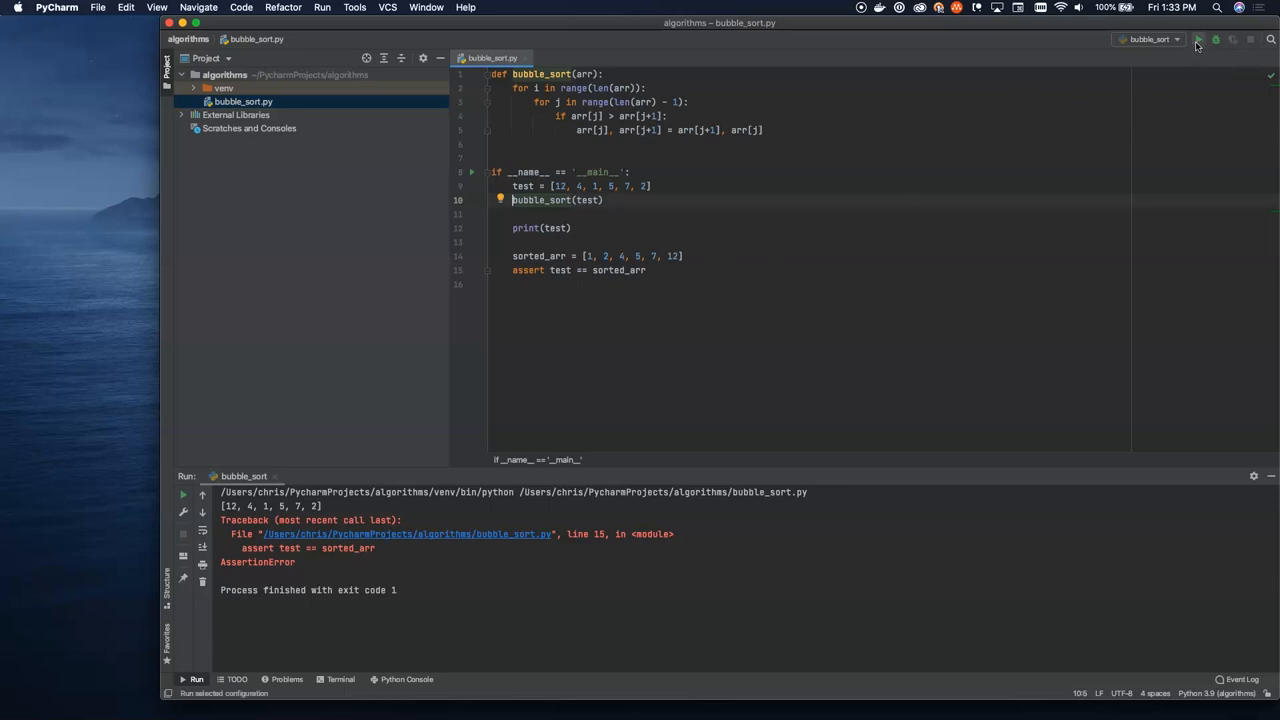
Step: Rerun bubble_sort.py and confirm it prints [1, 2, 4, 5, 7, 12] with exit code 0
click(1199, 39)
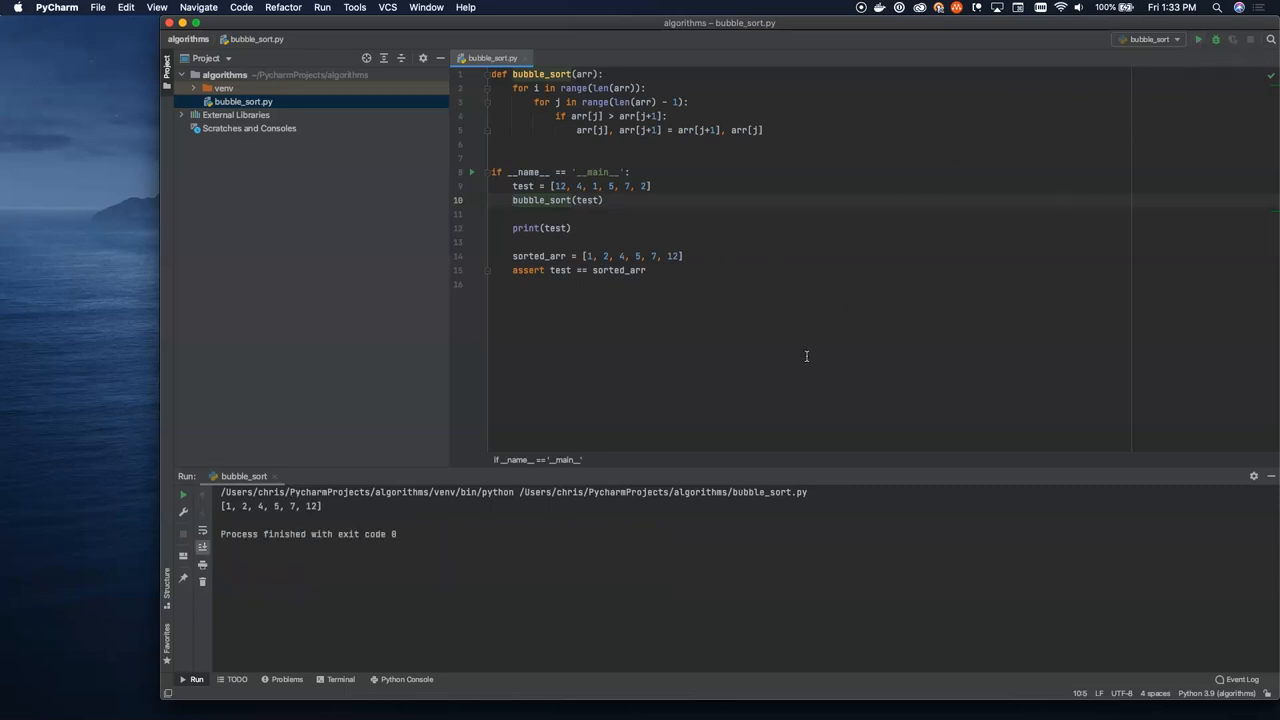